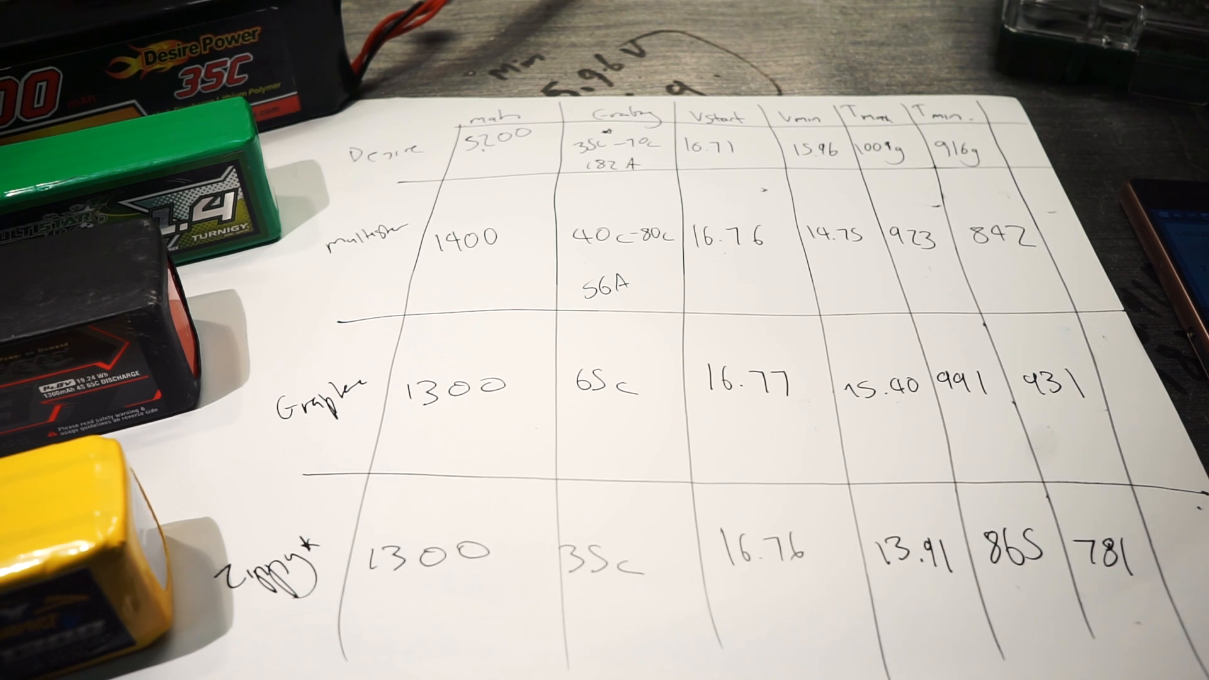
text(84.5A)
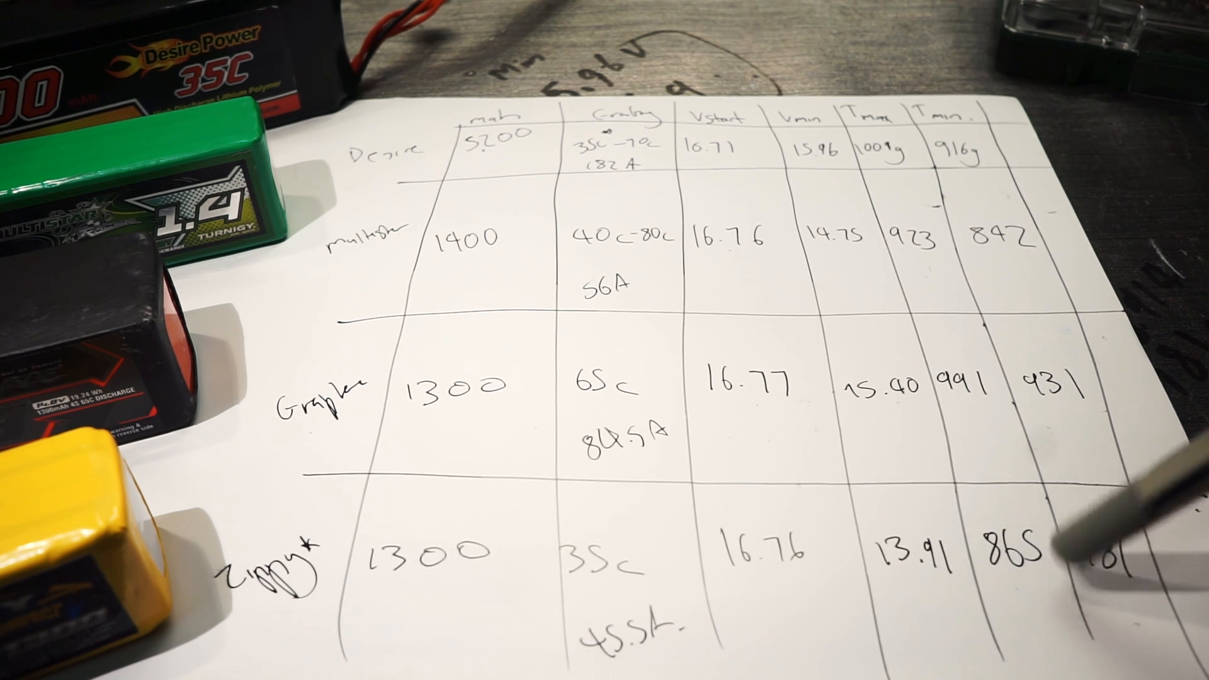
text(781)
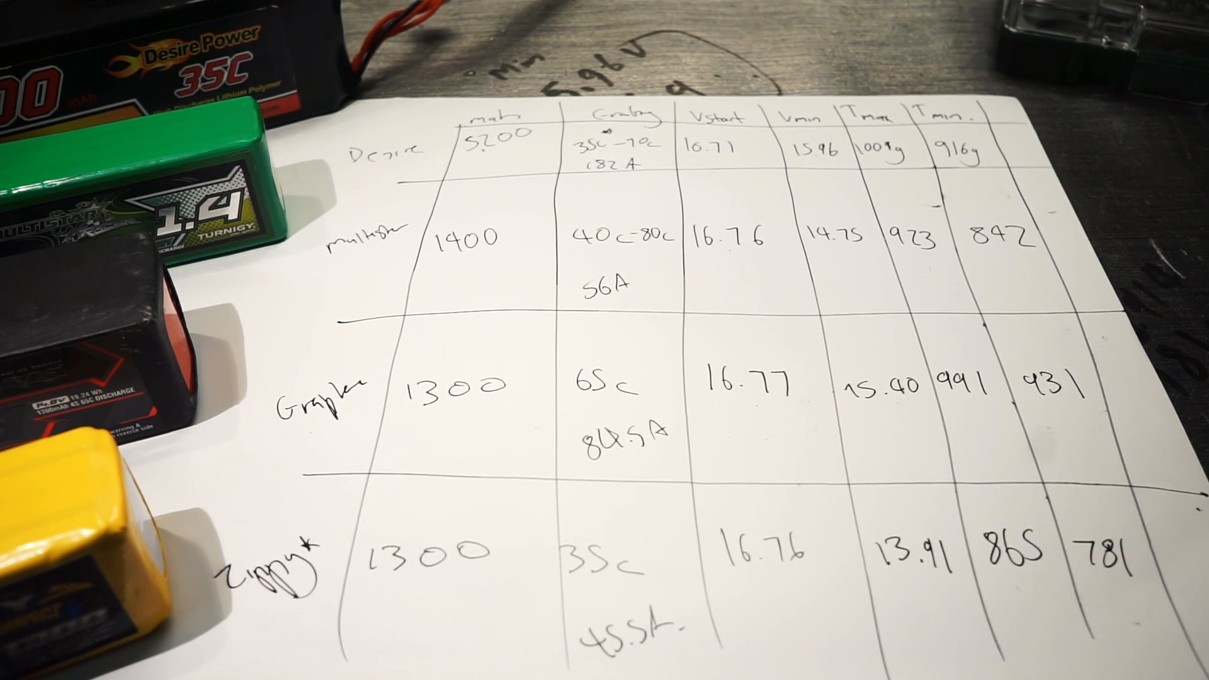